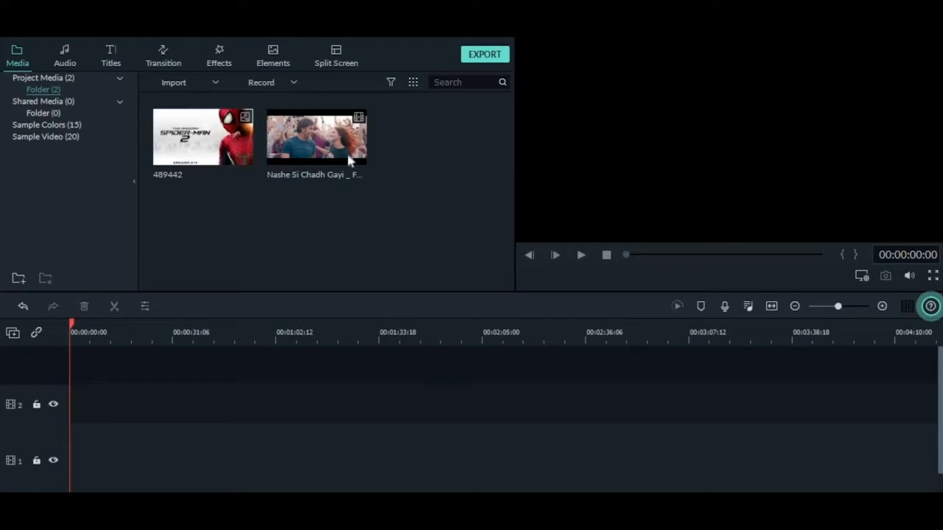
# Place the 'Nashe Si Chadh Gayi' song clip from the Media library onto the timeline.
pyautogui.moveTo(317, 135); pyautogui.dragTo(442, 403)
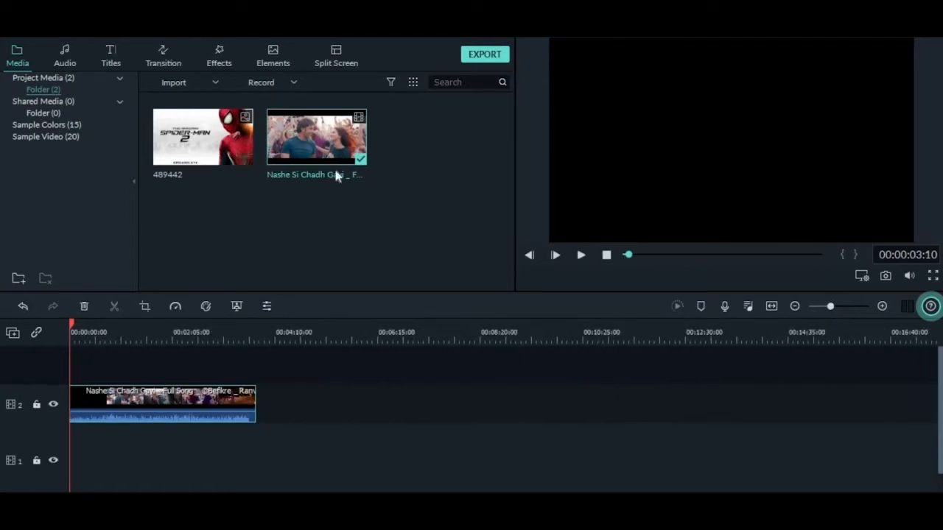
pyautogui.moveTo(199, 137)
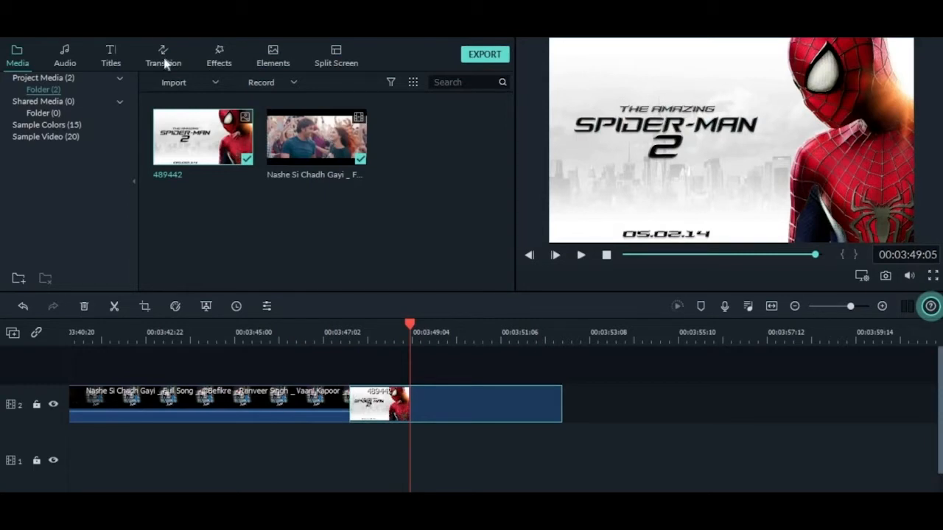
# Apply a Warp transition between the song clip and the Spider-Man image and preview it.
pyautogui.click(162, 56)
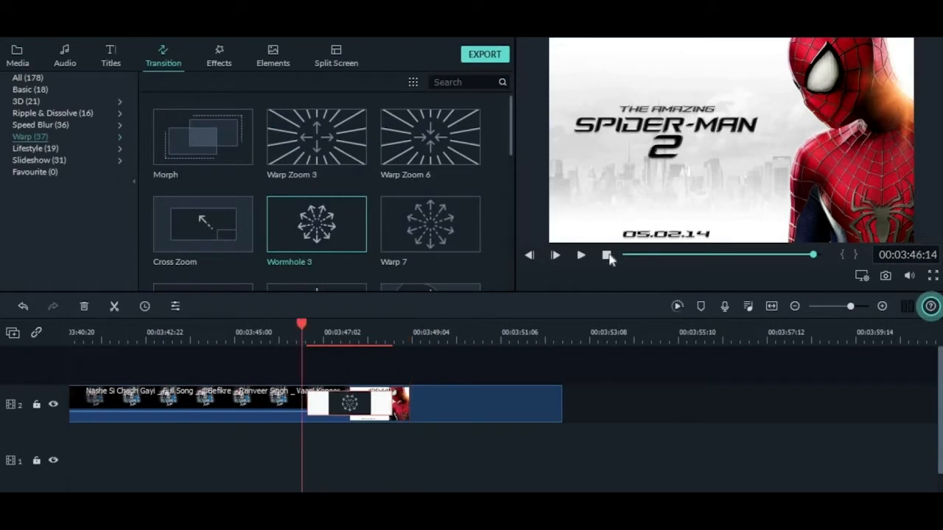
pyautogui.click(581, 255)
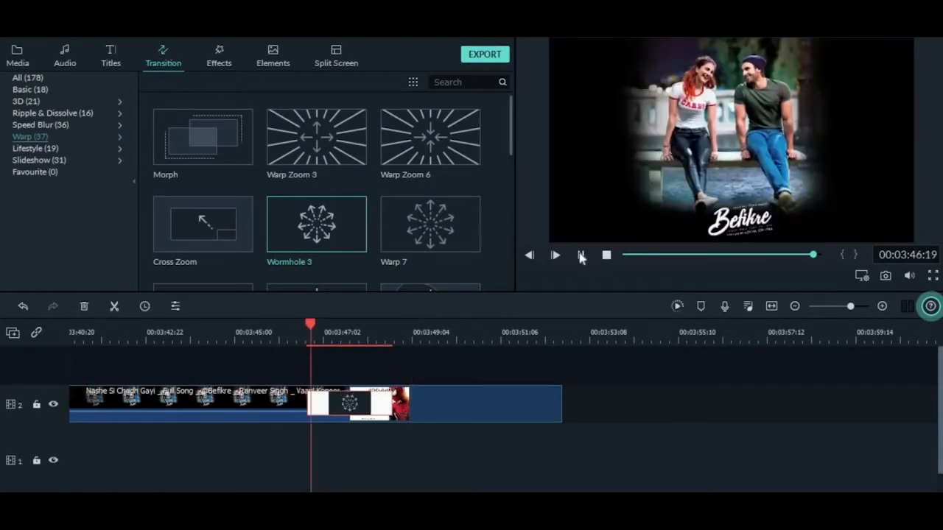
pyautogui.click(554, 255)
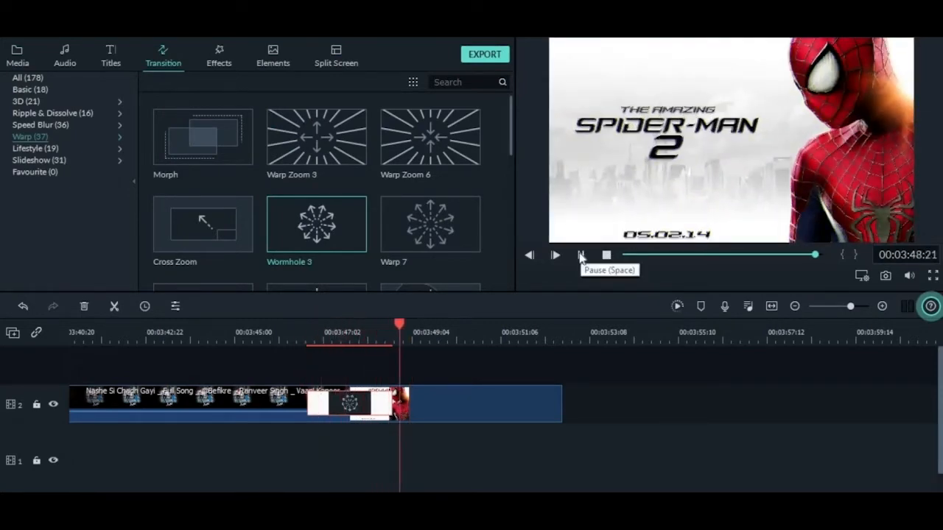
pyautogui.click(582, 255)
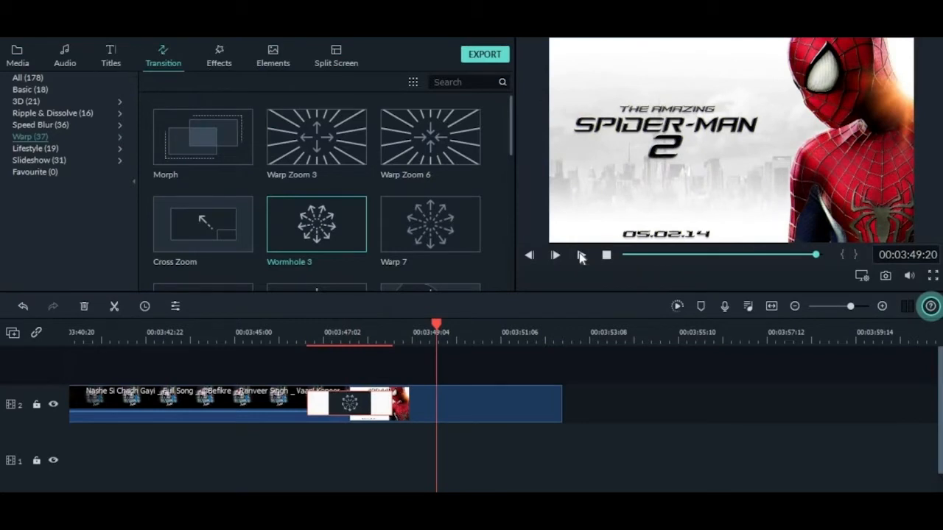
pyautogui.moveTo(430, 137)
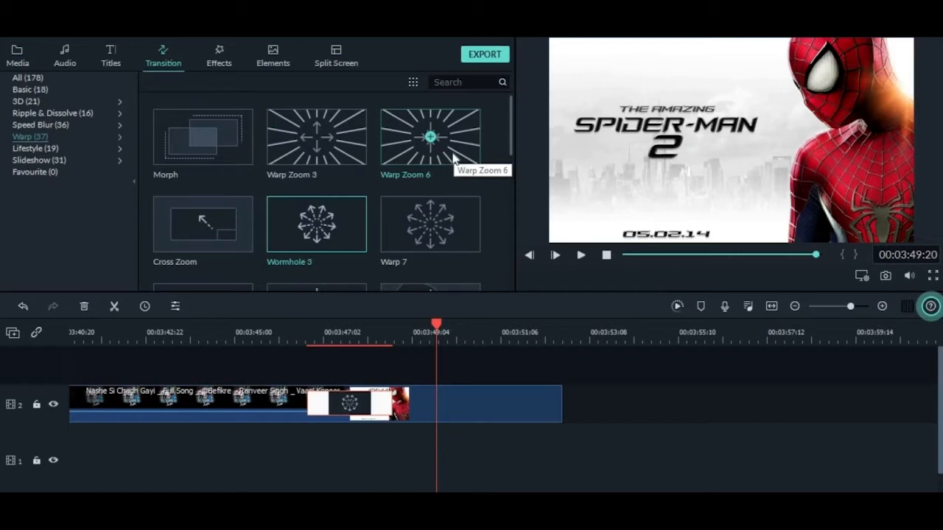
# Switch to the Warp Zoom 6 transition and play it back in the preview.
pyautogui.click(580, 255)
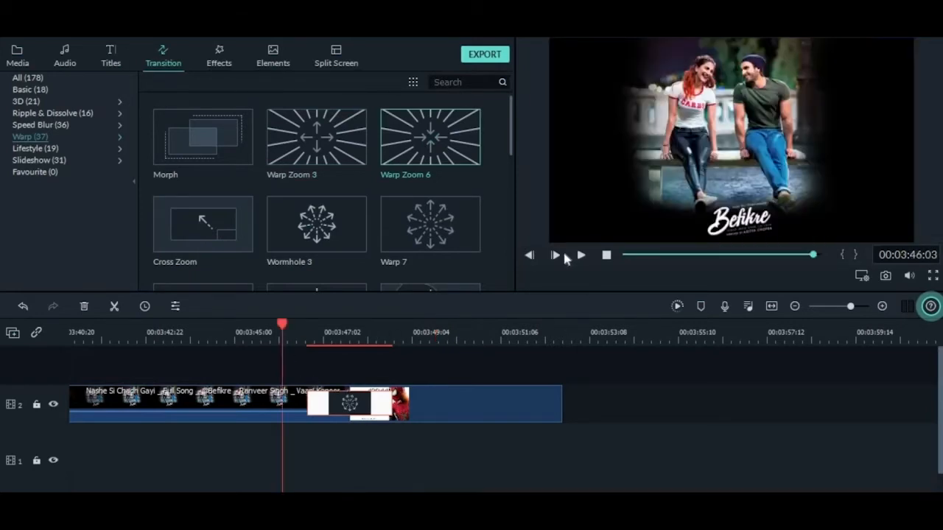
pyautogui.click(553, 254)
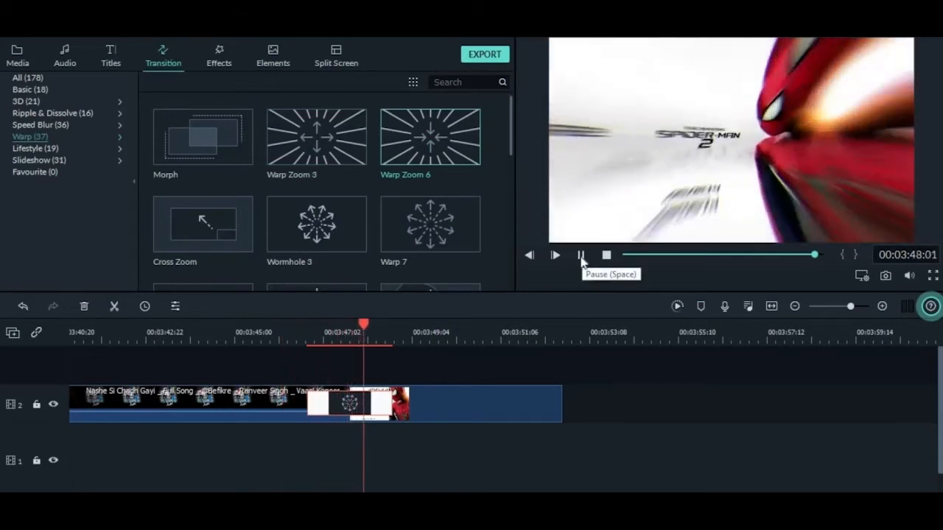
pyautogui.click(581, 255)
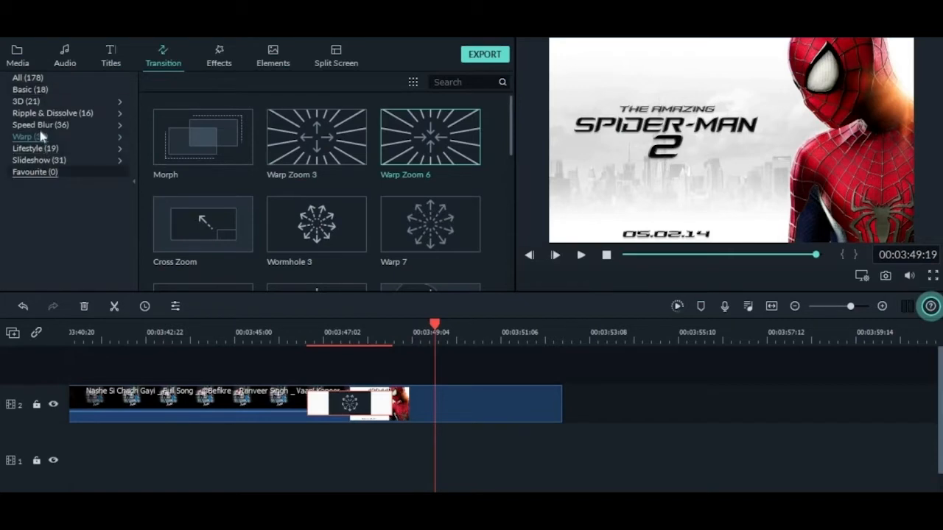
# Browse the Basic, Ripple & Dissolve and 3D transition categories.
pyautogui.click(29, 90)
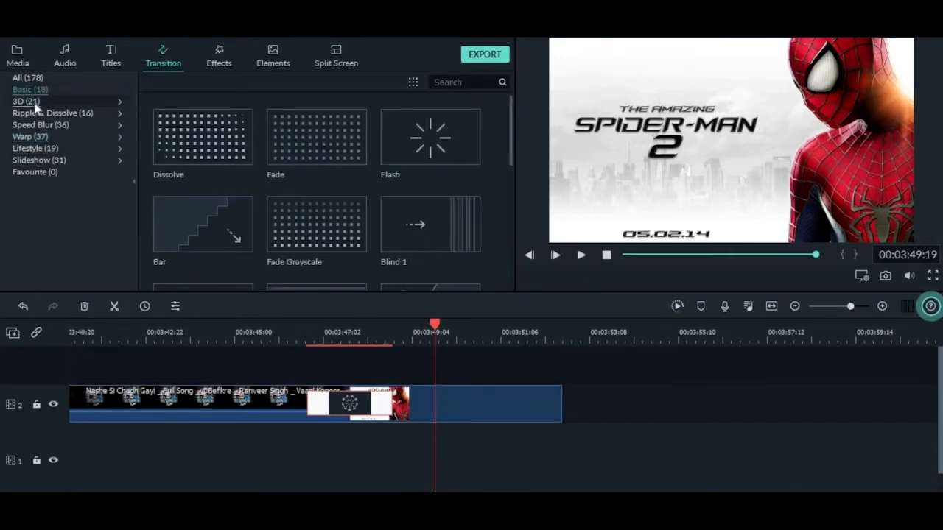
pyautogui.click(53, 112)
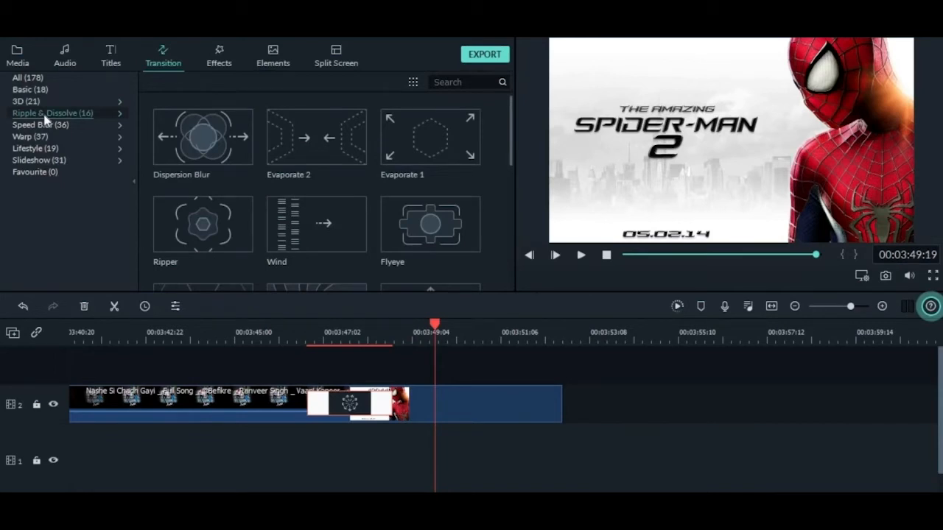
pyautogui.click(26, 100)
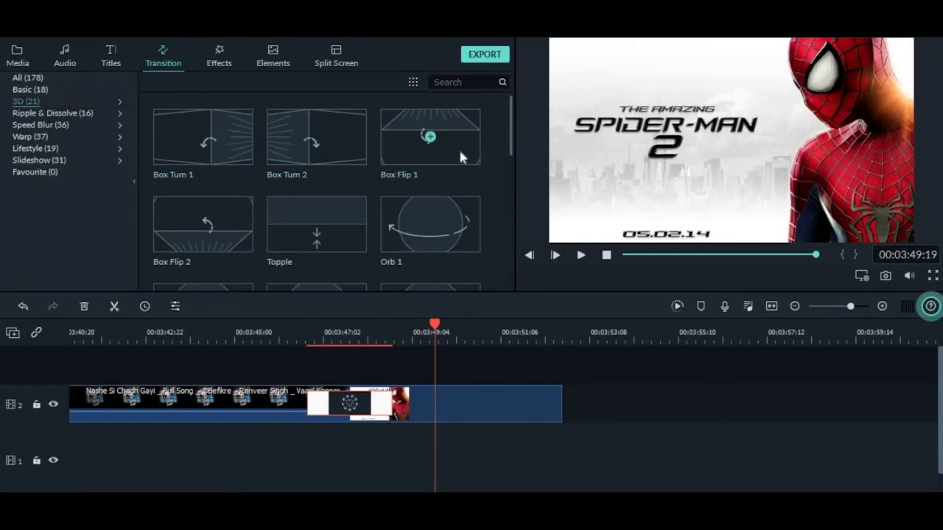
pyautogui.moveTo(430, 224)
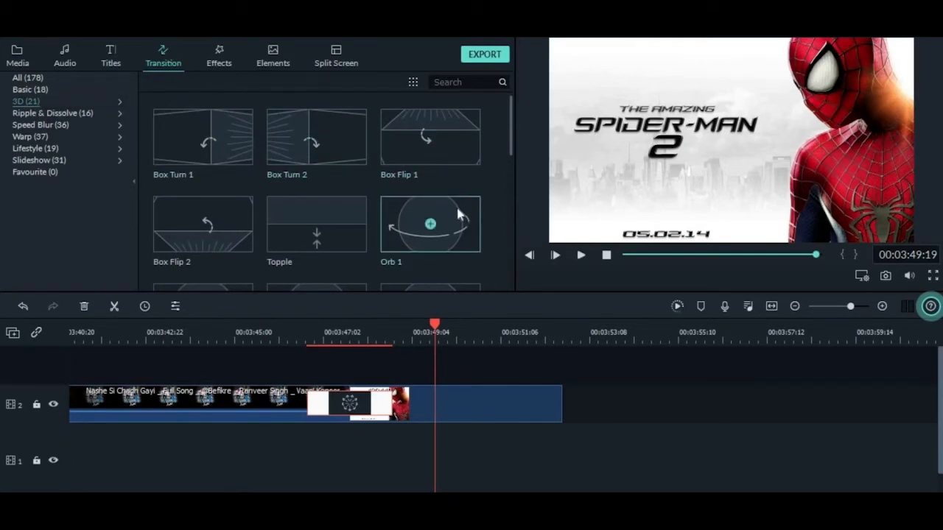
# Try the 3D Orb 1 transition between the clips and play it back.
pyautogui.click(554, 253)
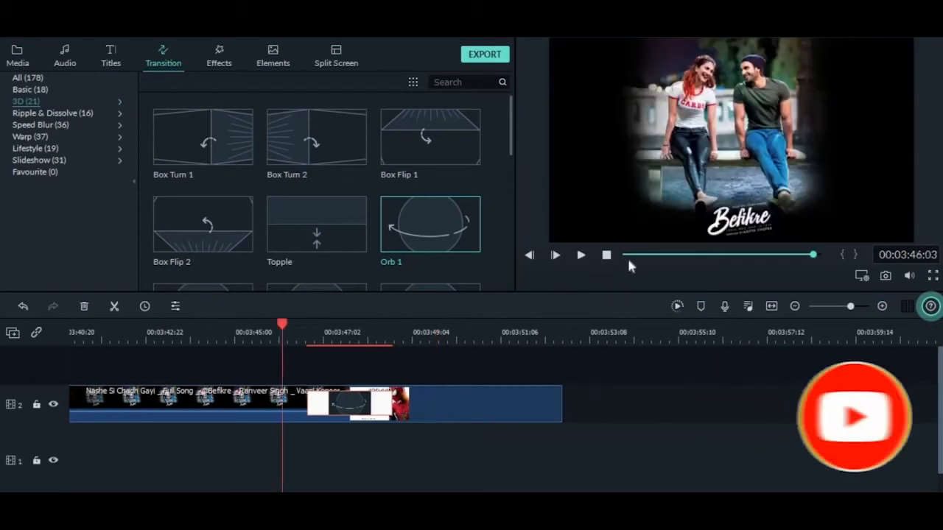
pyautogui.click(580, 255)
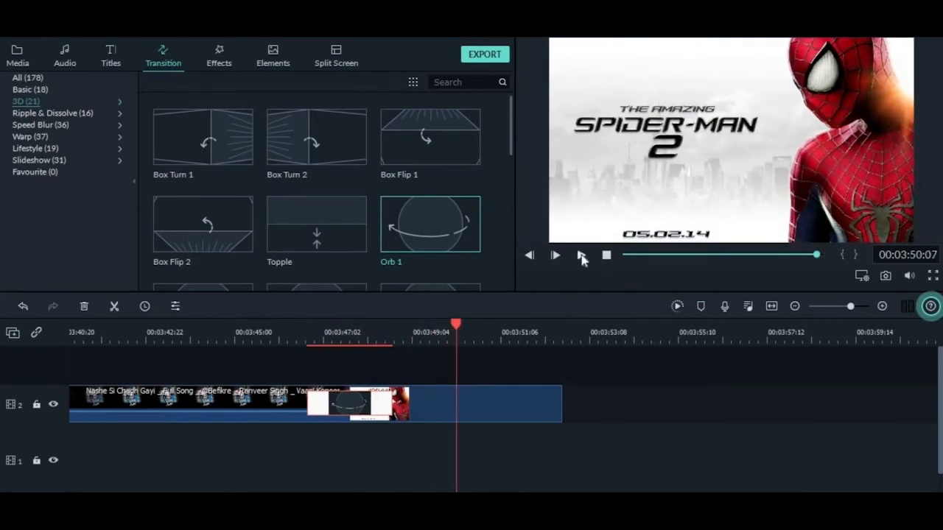
pyautogui.click(554, 255)
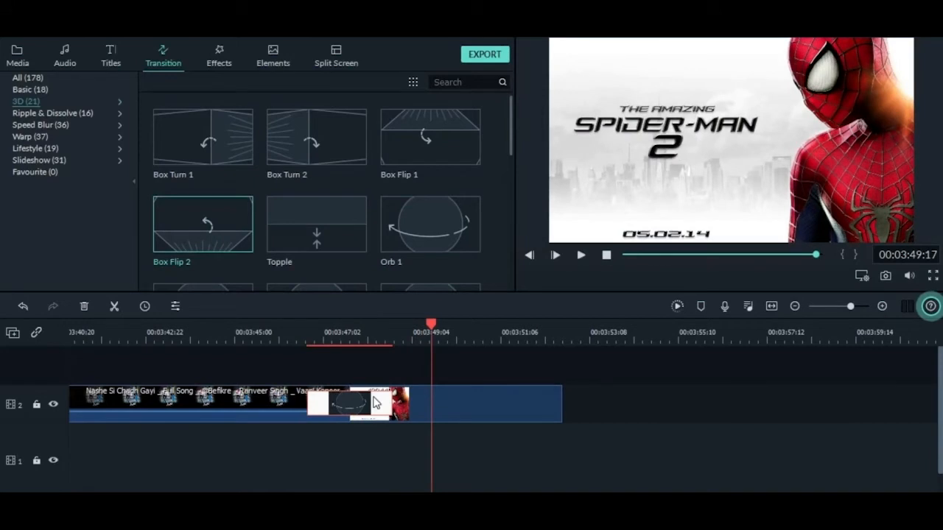
pyautogui.moveTo(430, 409)
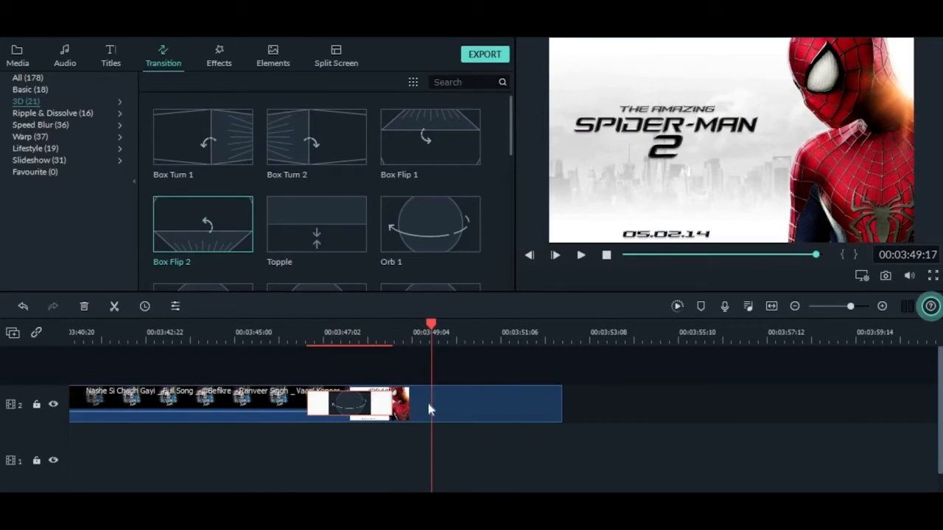
# Lengthen the Box Flip 2 transition between the song and Spider-Man image, then play it back.
pyautogui.click(350, 404)
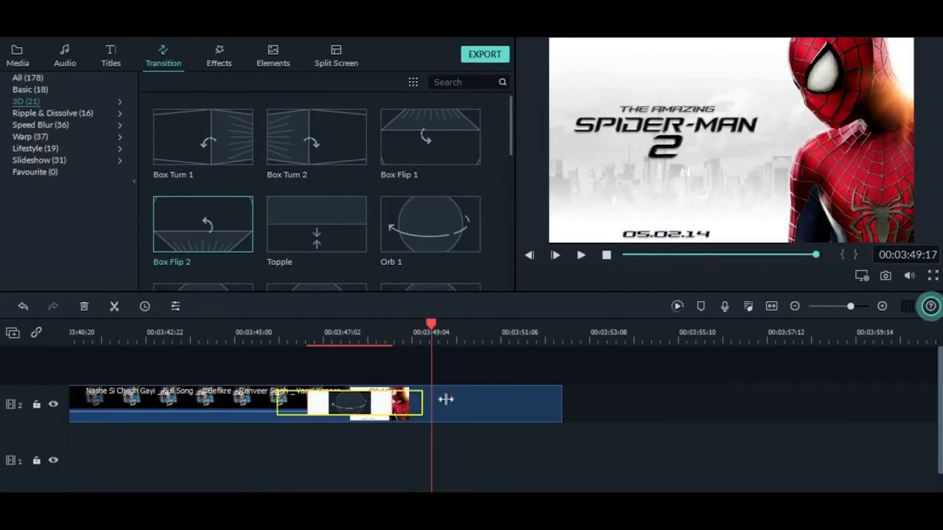
pyautogui.moveTo(445, 401); pyautogui.dragTo(401, 406)
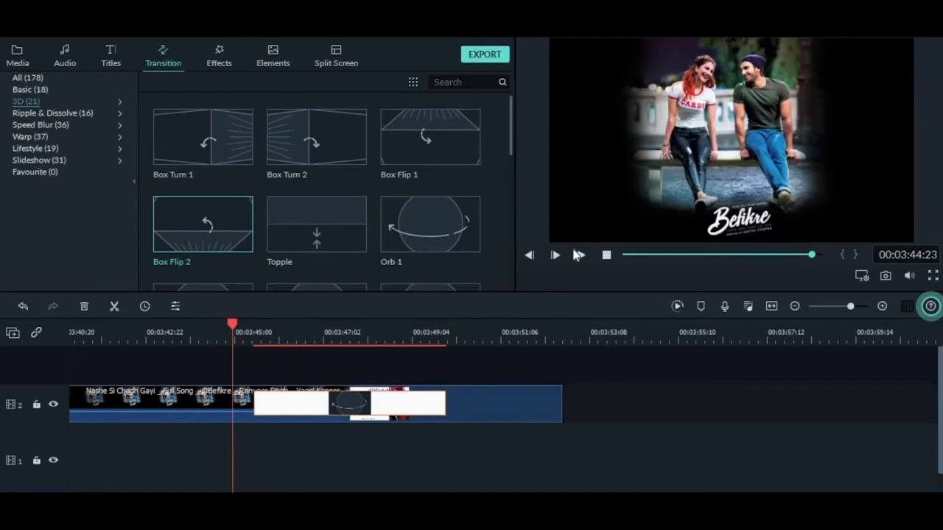
pyautogui.click(554, 255)
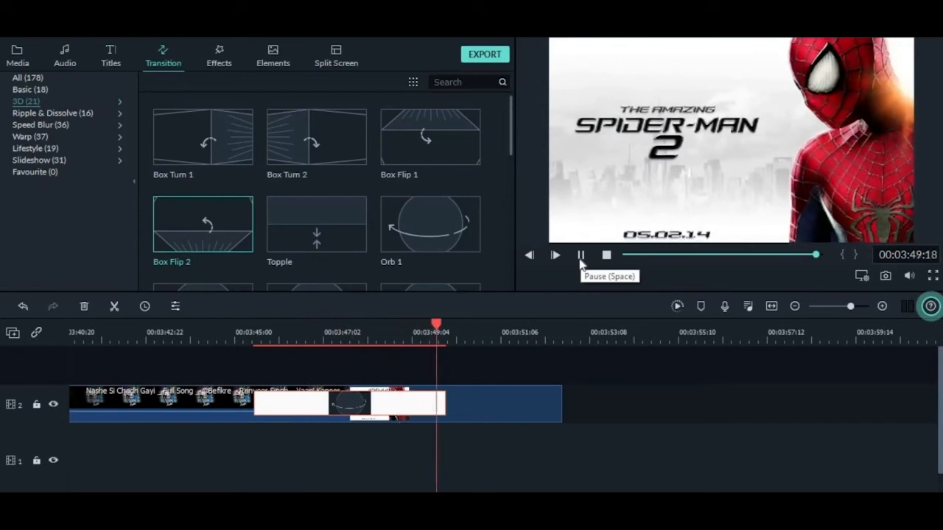
pyautogui.click(580, 255)
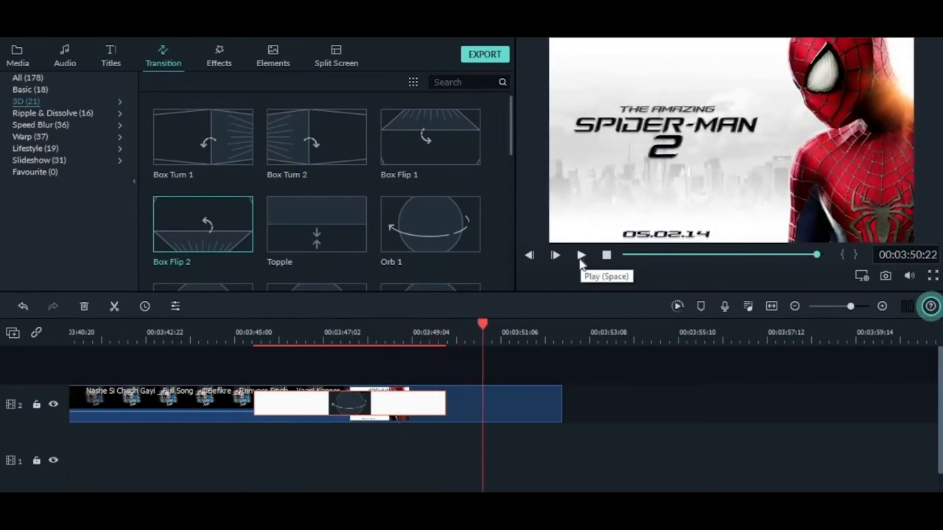
pyautogui.moveTo(645, 333)
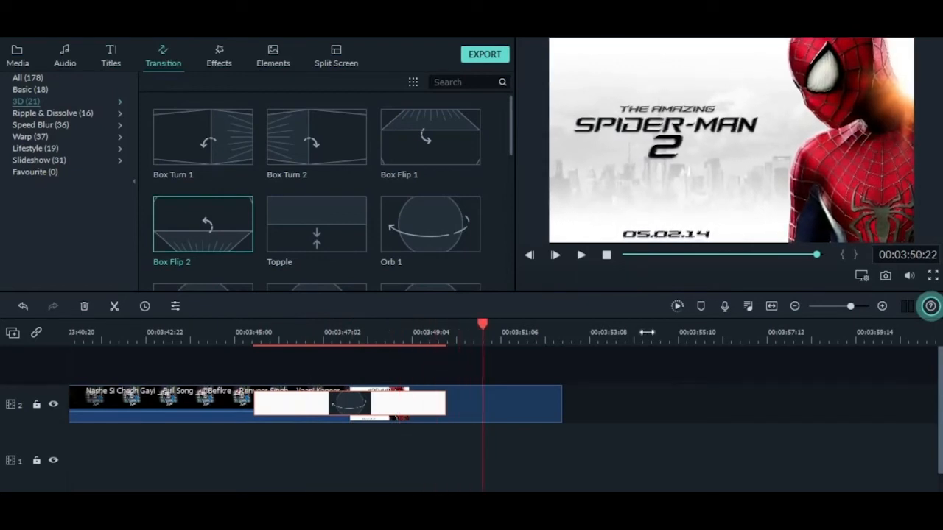
# Fit the project in the timeline and move the playhead mid-way through the song.
pyautogui.click(772, 307)
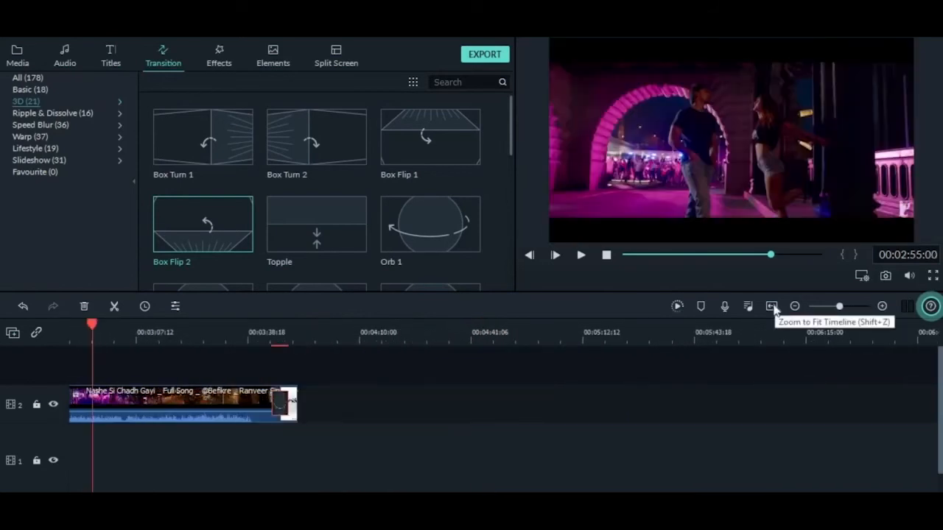
pyautogui.click(772, 306)
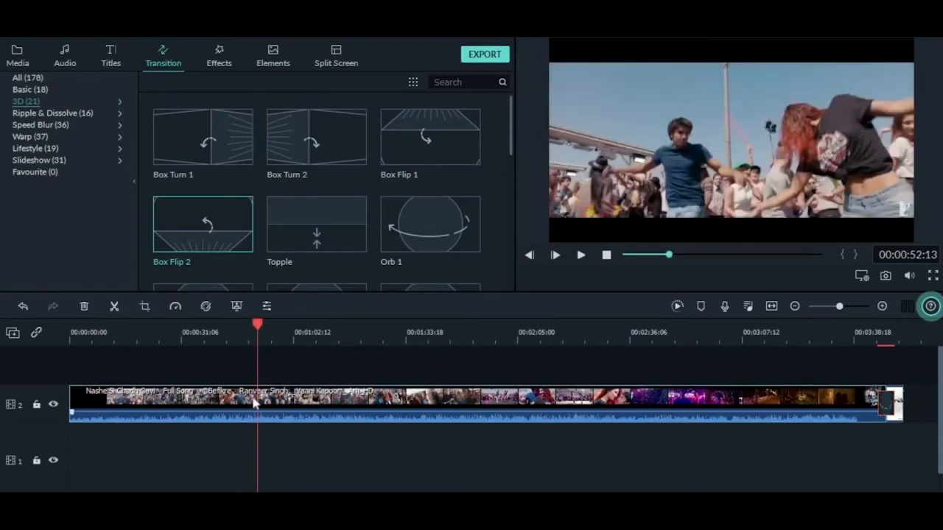
pyautogui.moveTo(209, 362)
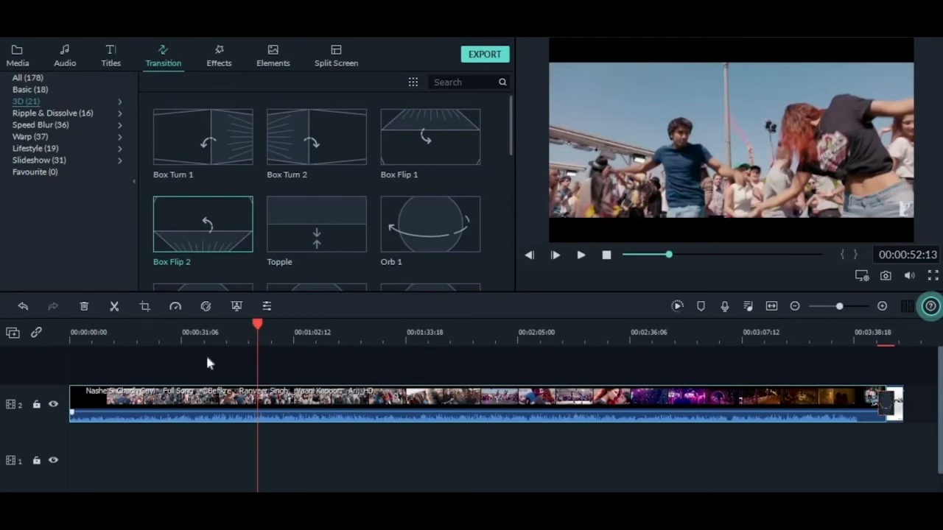
# Add a Speed Blur (Blurry Roll 2) transition at the mid-song cut and play it back.
pyautogui.click(41, 124)
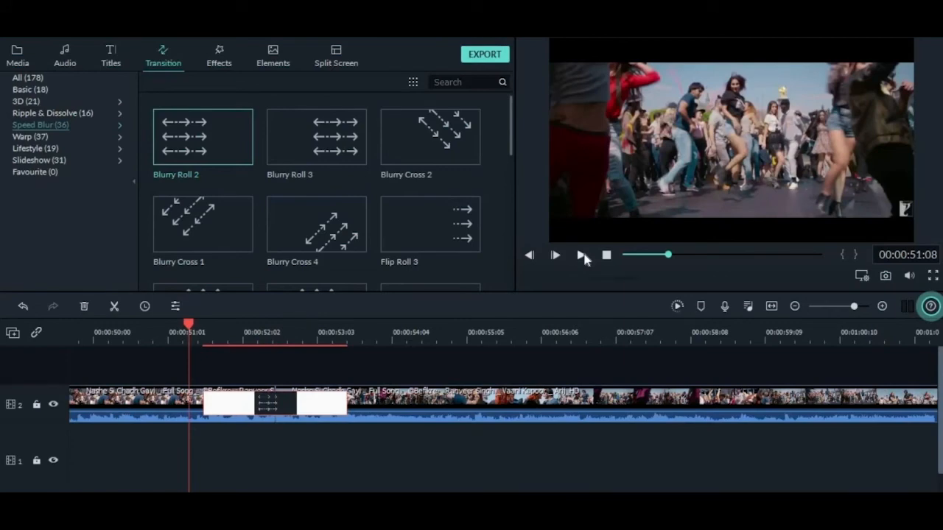
pyautogui.click(554, 255)
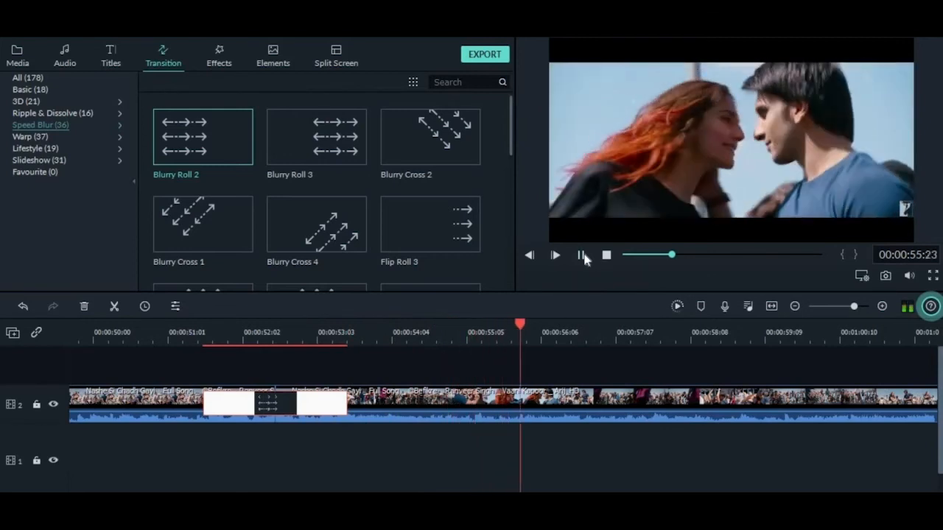
pyautogui.click(580, 255)
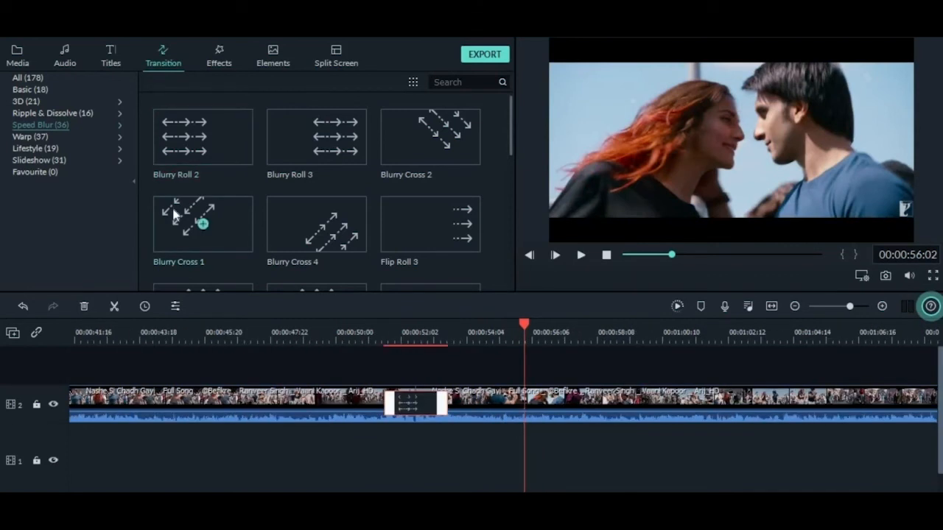
pyautogui.moveTo(203, 221)
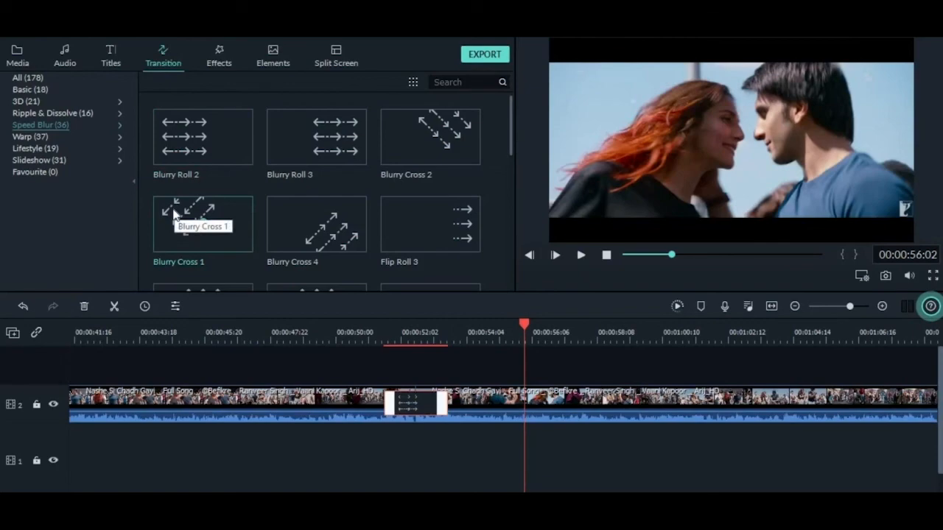